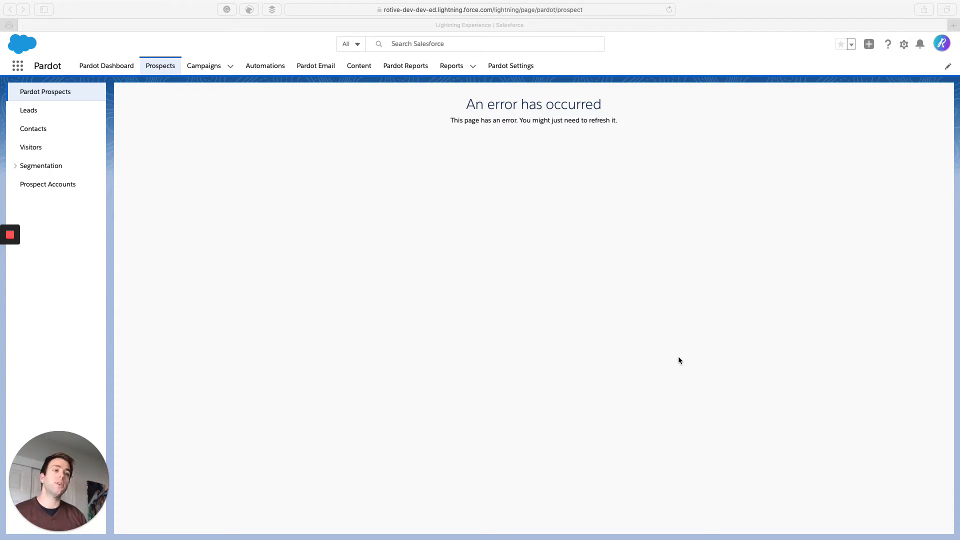
pyautogui.moveTo(32, 72)
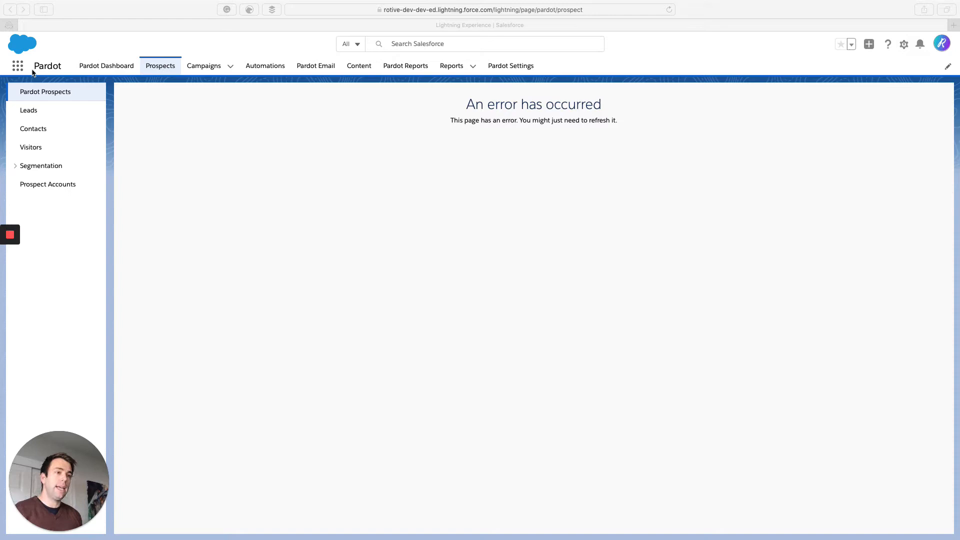
pyautogui.moveTo(418, 197)
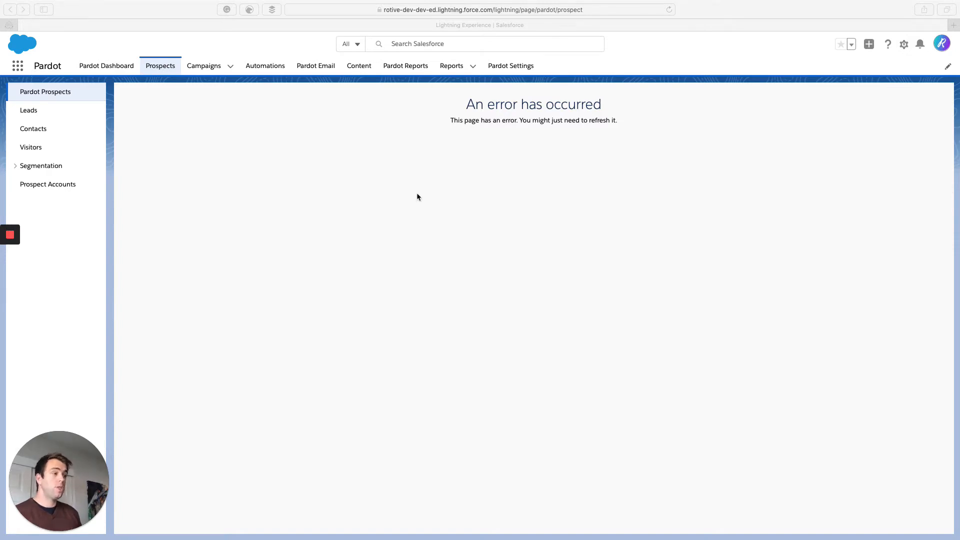
pyautogui.moveTo(387, 144)
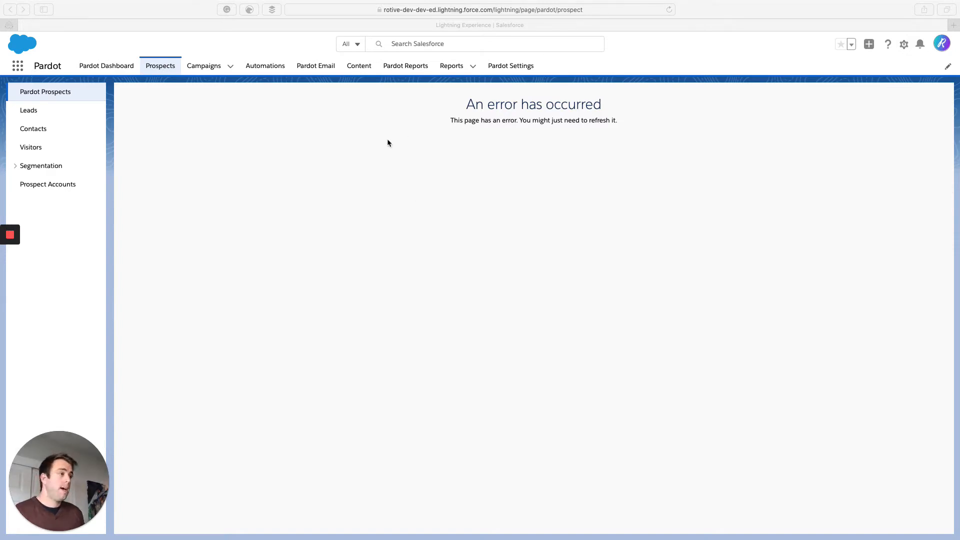
pyautogui.moveTo(280, 134)
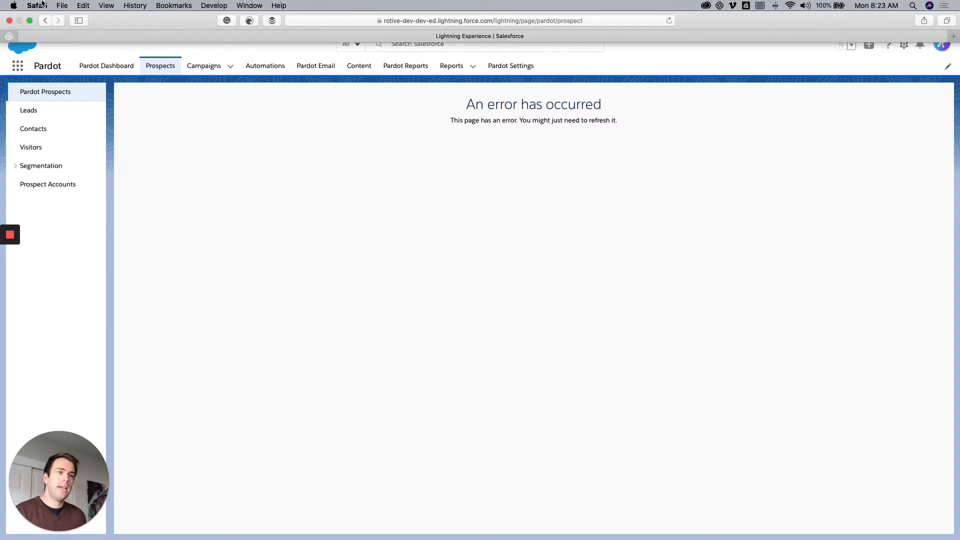
# - Open Safari Preferences from the Safari menu to reach the Privacy pane
pyautogui.click(36, 5)
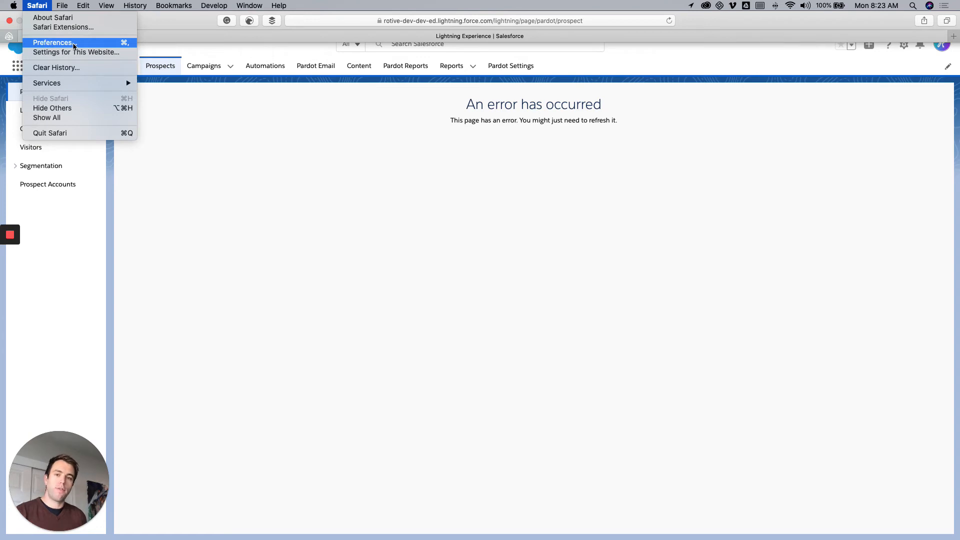
pyautogui.click(54, 42)
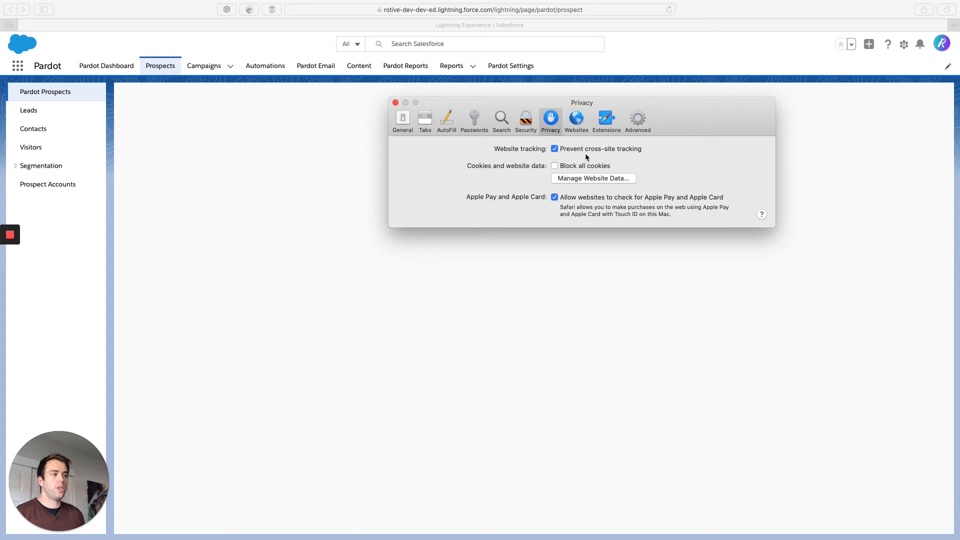
pyautogui.moveTo(593, 158)
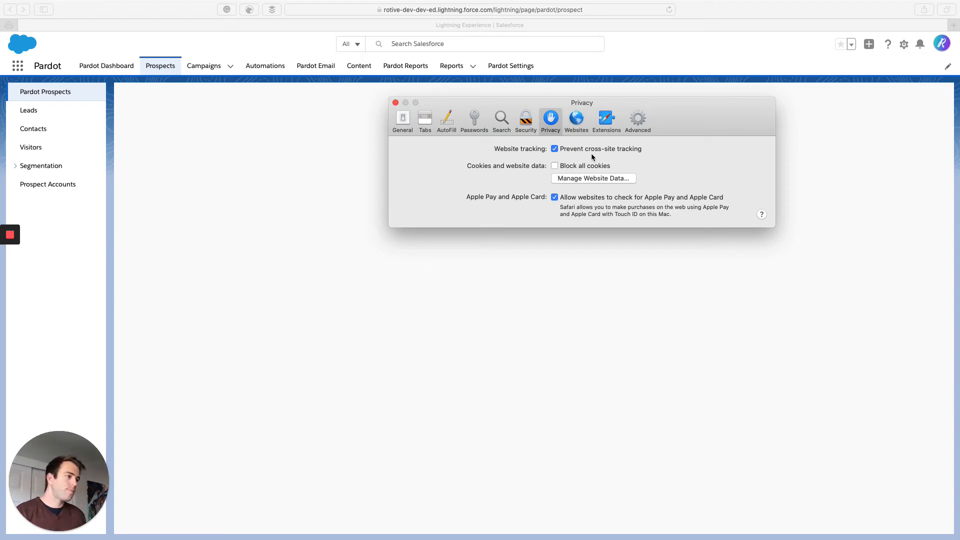
# - Uncheck Prevent cross-site tracking, close Preferences, and reload the Pardot Prospects page
pyautogui.click(554, 148)
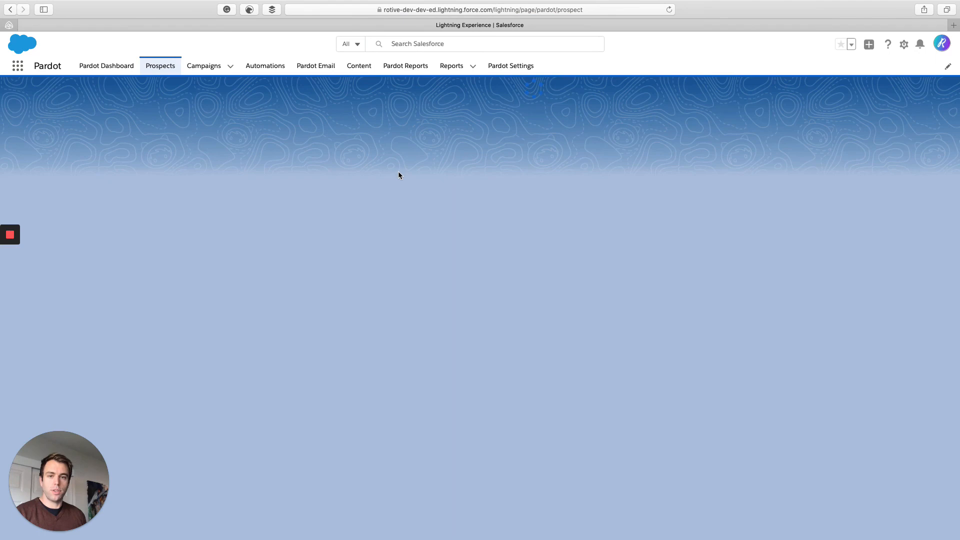
pyautogui.click(161, 65)
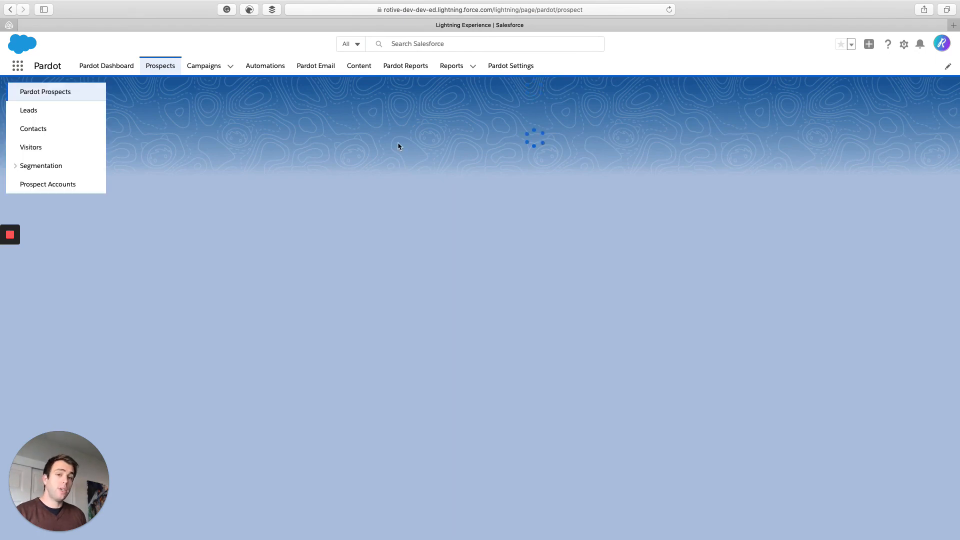
pyautogui.click(46, 91)
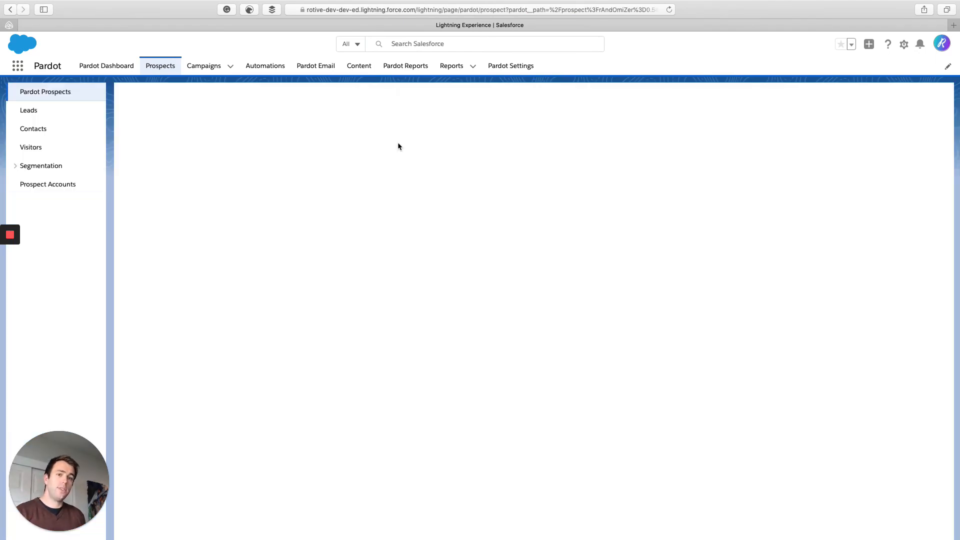